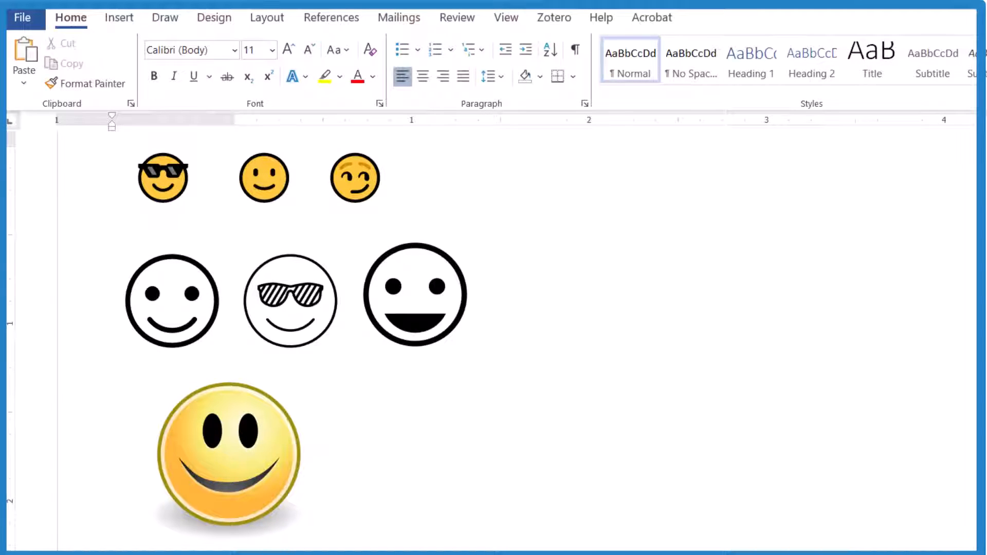
mouse_move(481, 400)
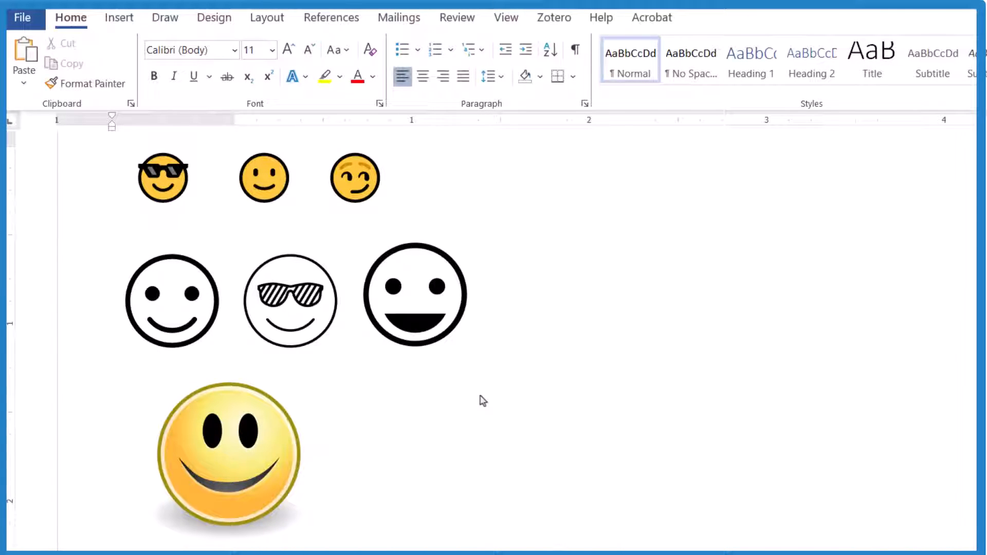
mouse_move(450, 386)
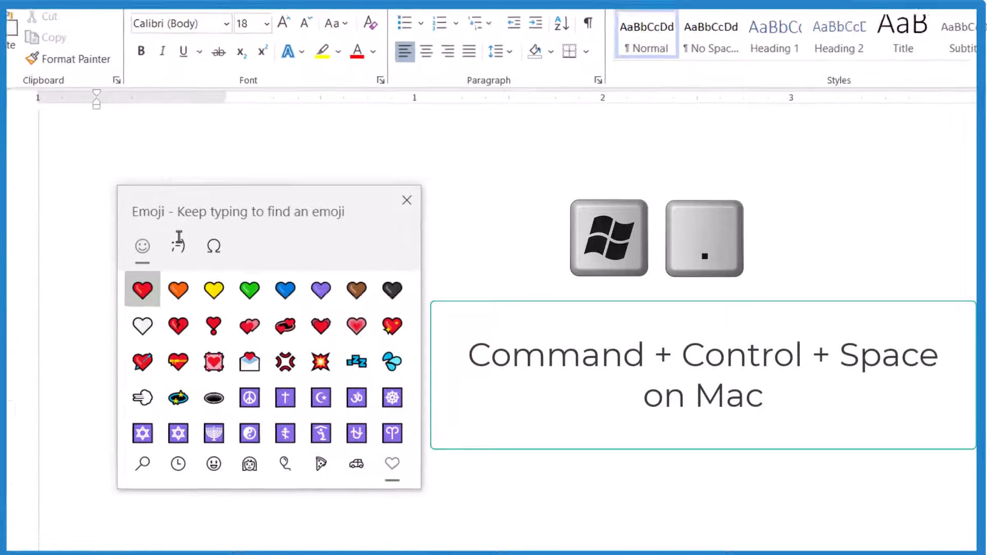
- Search 'smi' in the emoji picker, insert the sunglasses smiley, and enlarge the emojis to 48 pt
type("smi")
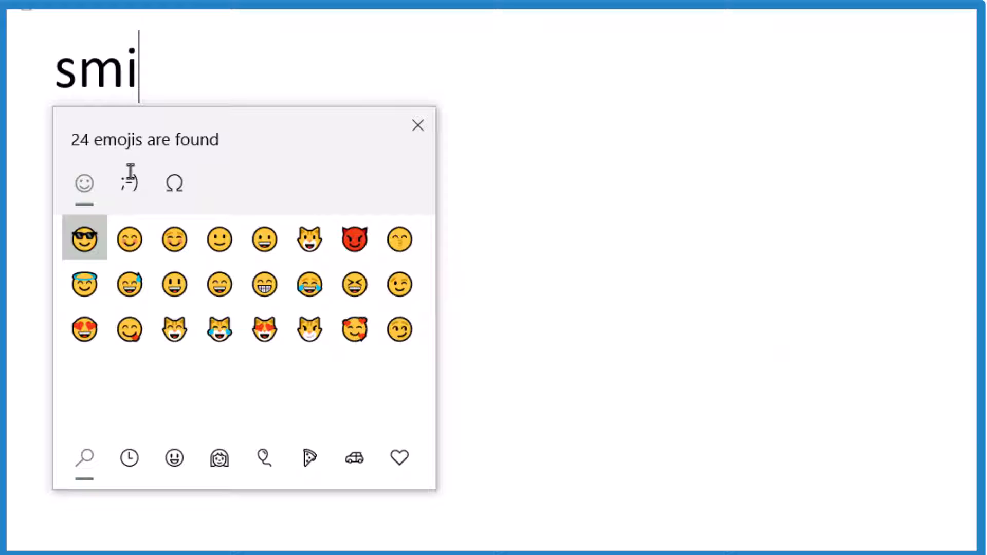
left_click(398, 284)
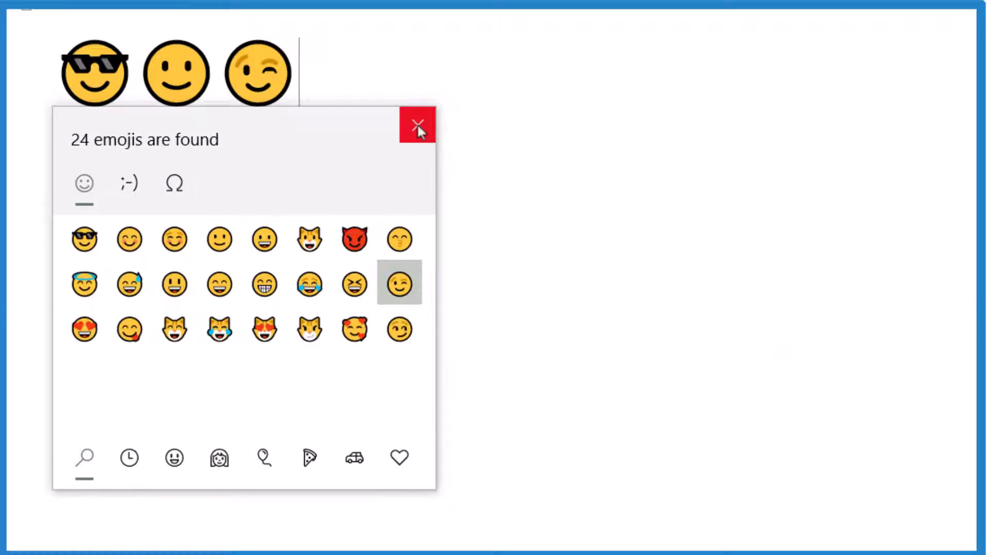
left_click(417, 124)
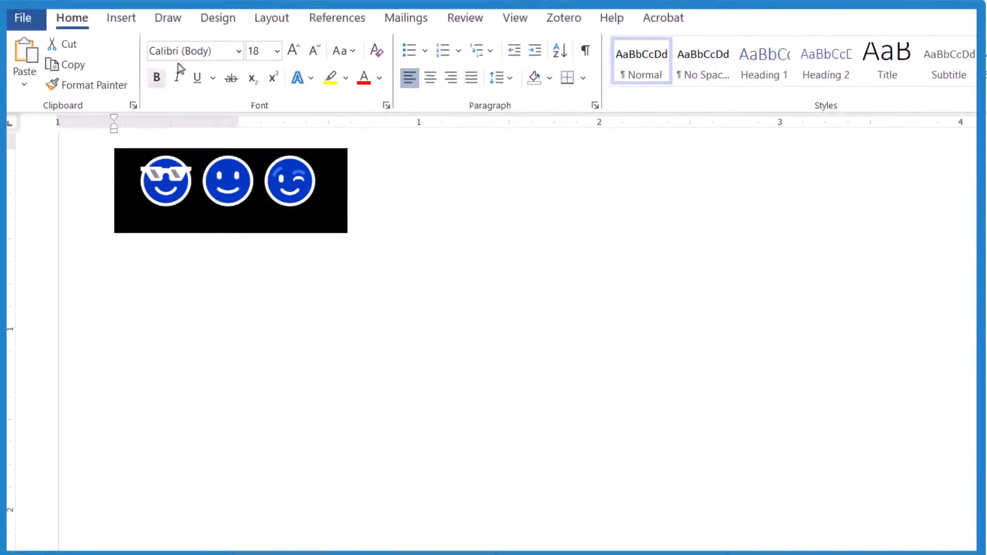
left_click(292, 50)
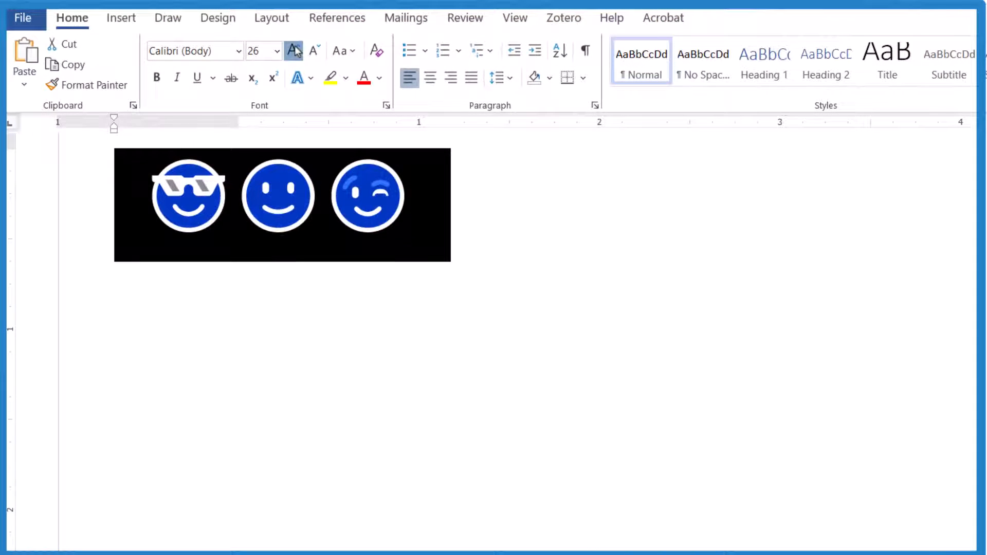
left_click(292, 50)
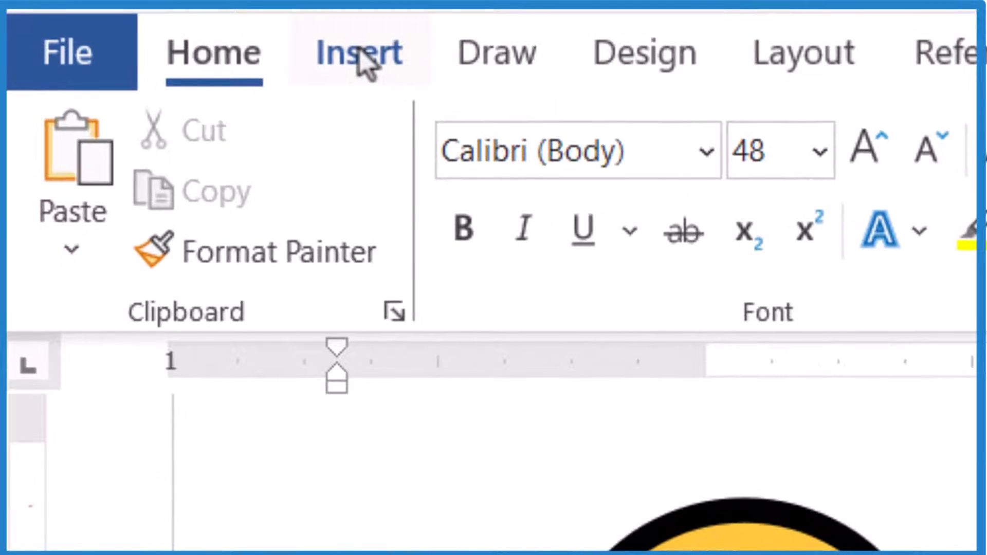
- Insert black outline smiley icons from the stock icon library below the colour emojis
left_click(358, 53)
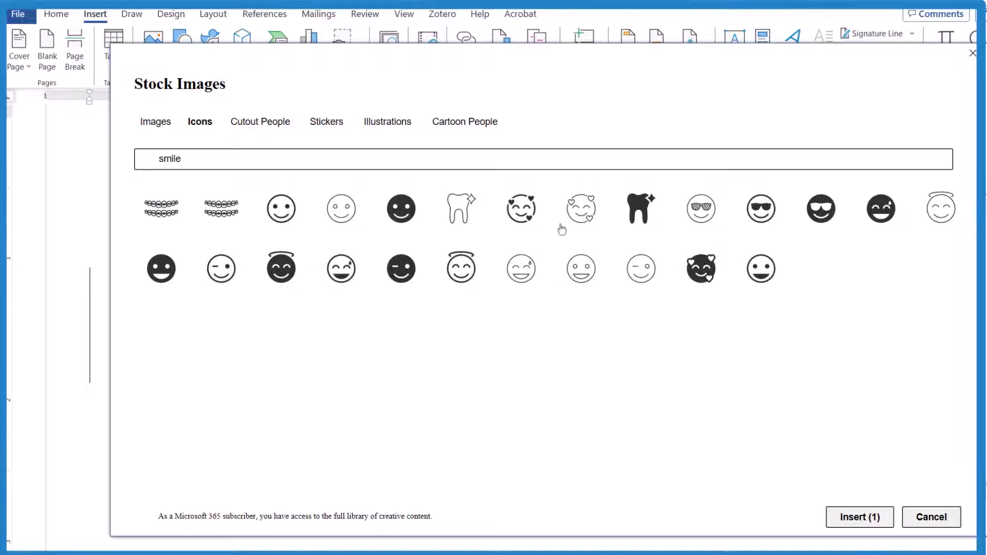
left_click(858, 517)
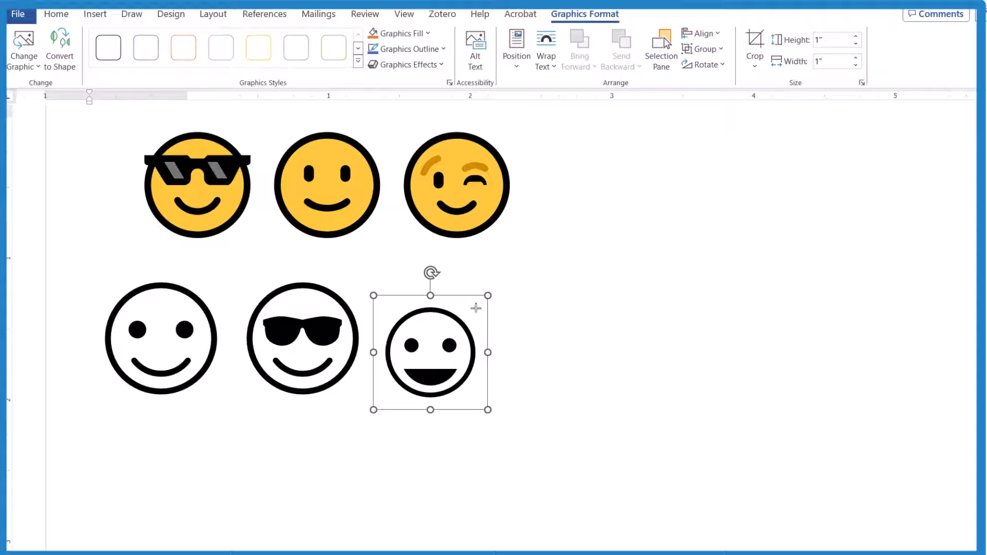
- Shrink the grinning outline icon, give it Square wrapping, and drag it to a new spot
left_click(467, 342)
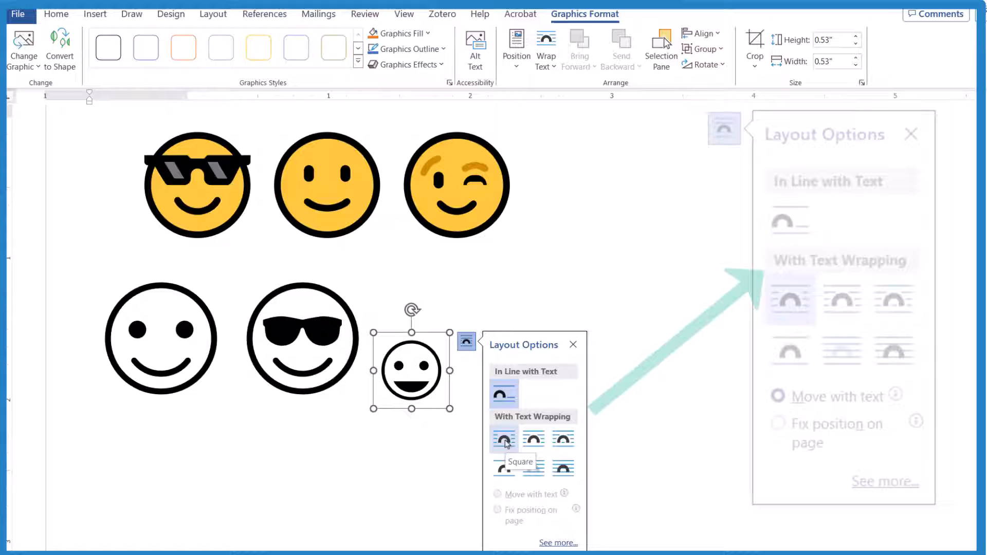
left_click(504, 439)
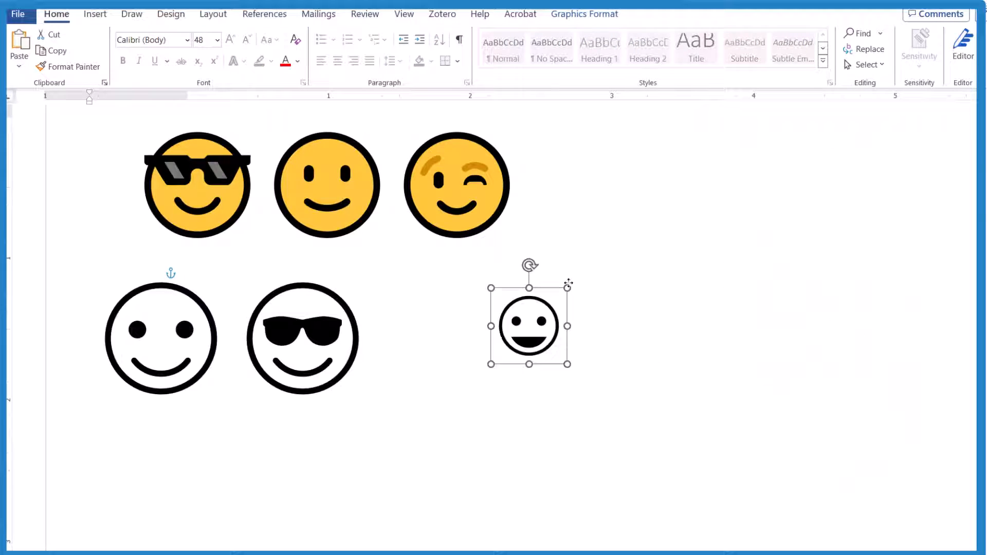
left_click_drag(528, 326, 500, 340)
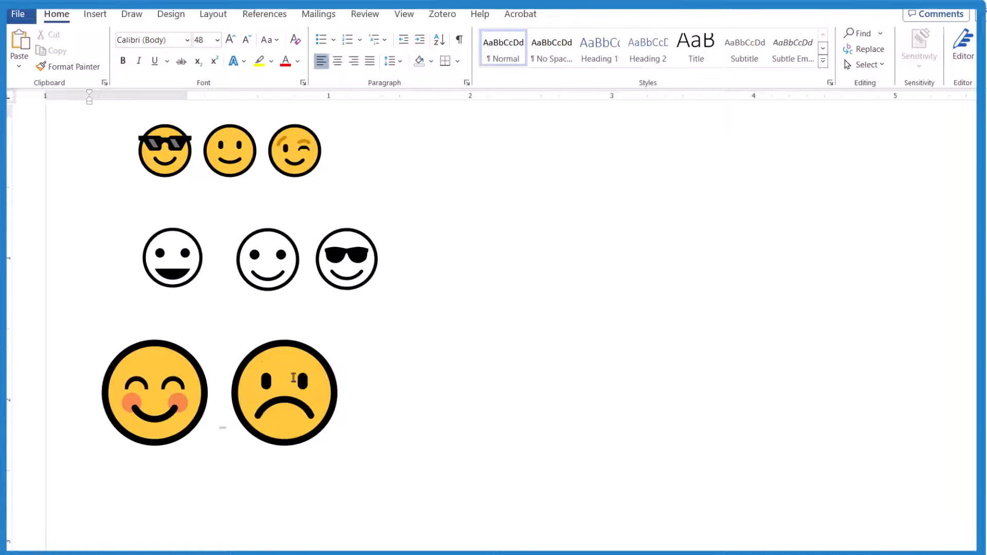
mouse_move(378, 400)
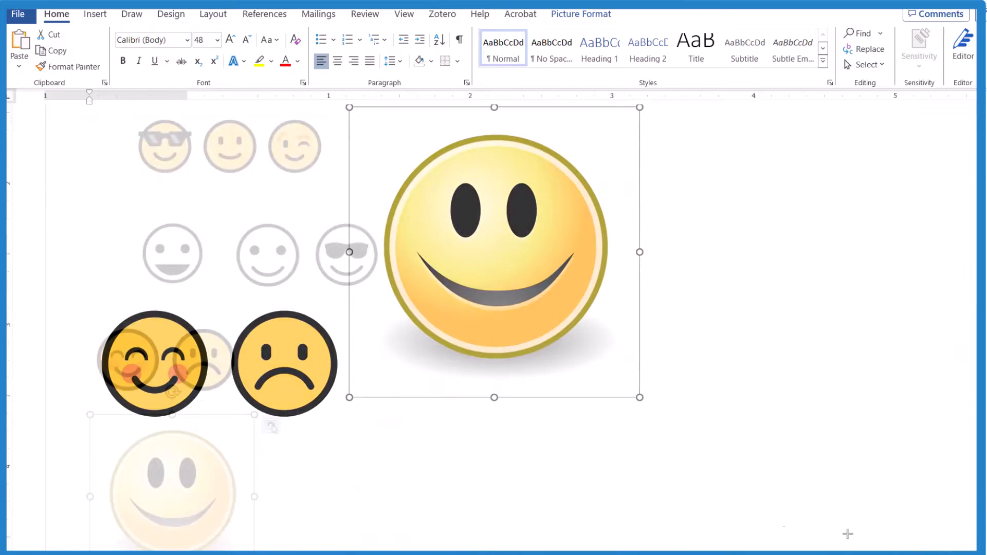
- Shrink the pasted glossy smiley beside the icons and reduce the bottom emojis' size
left_click(270, 423)
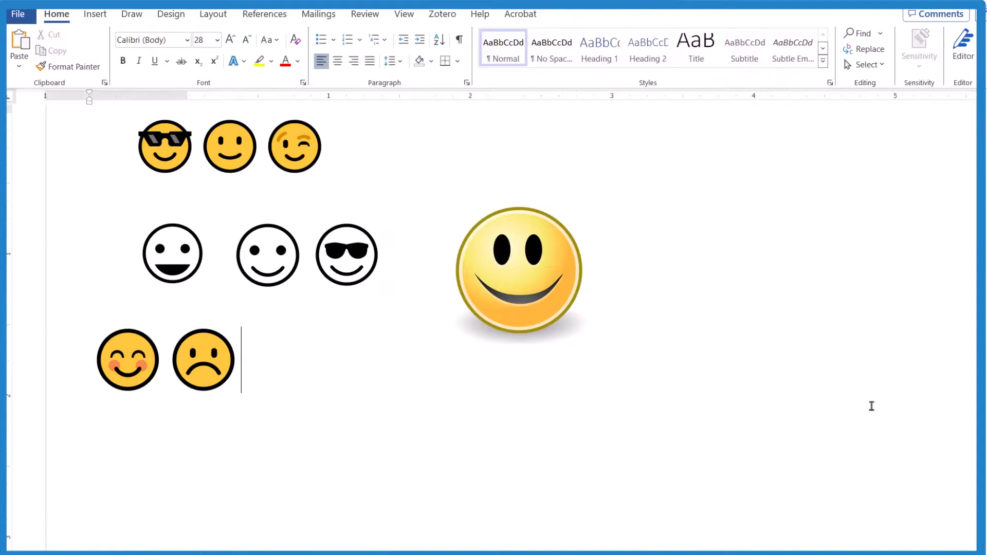
mouse_move(889, 391)
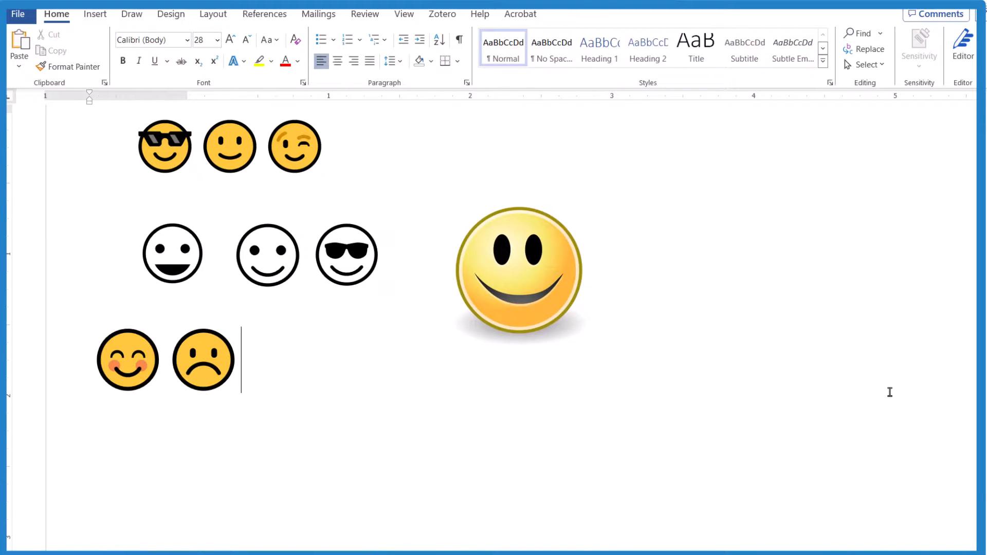